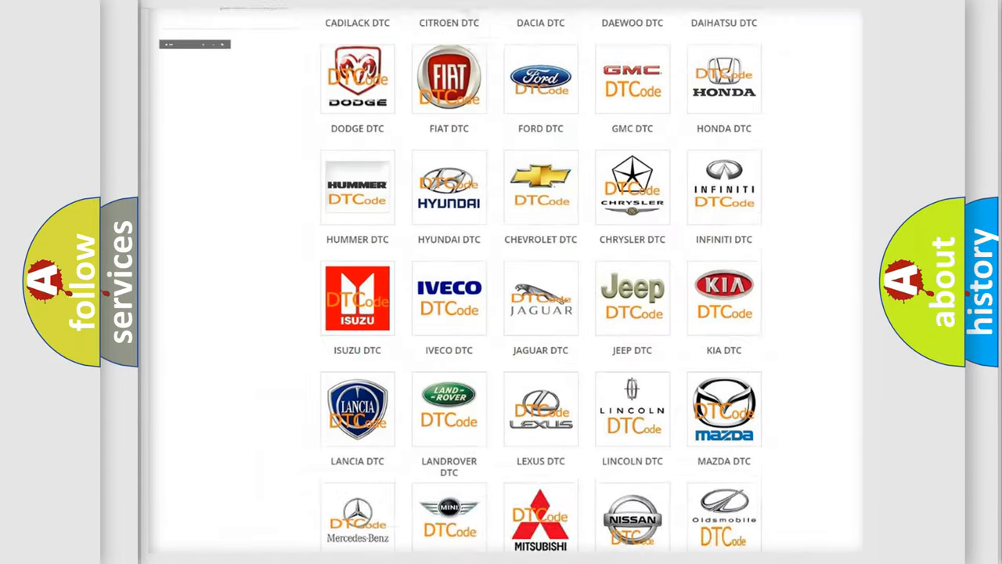
- Open the Toyota DTC diagnostic code list from the brand grid
scroll(up, 3)
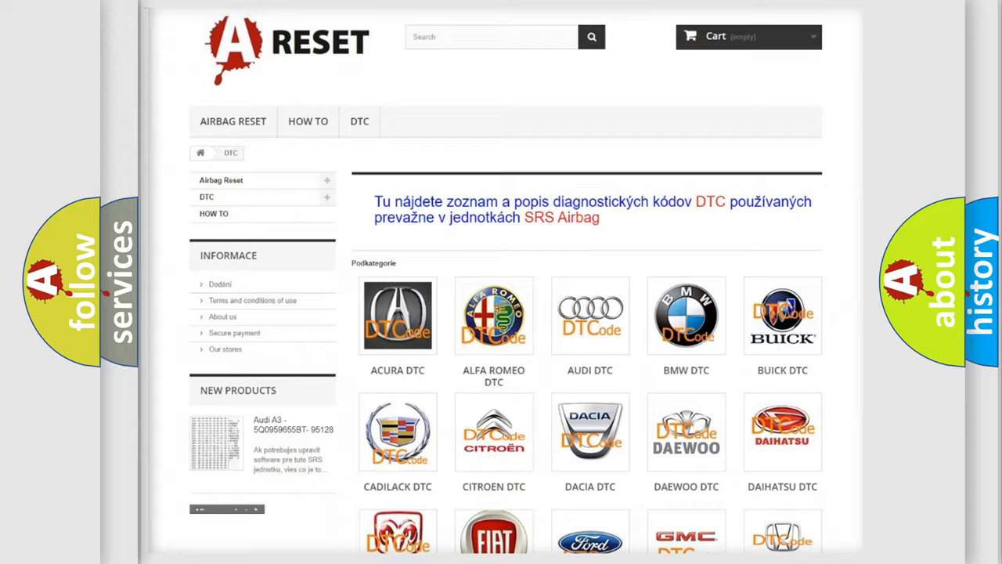
scroll(down, 3)
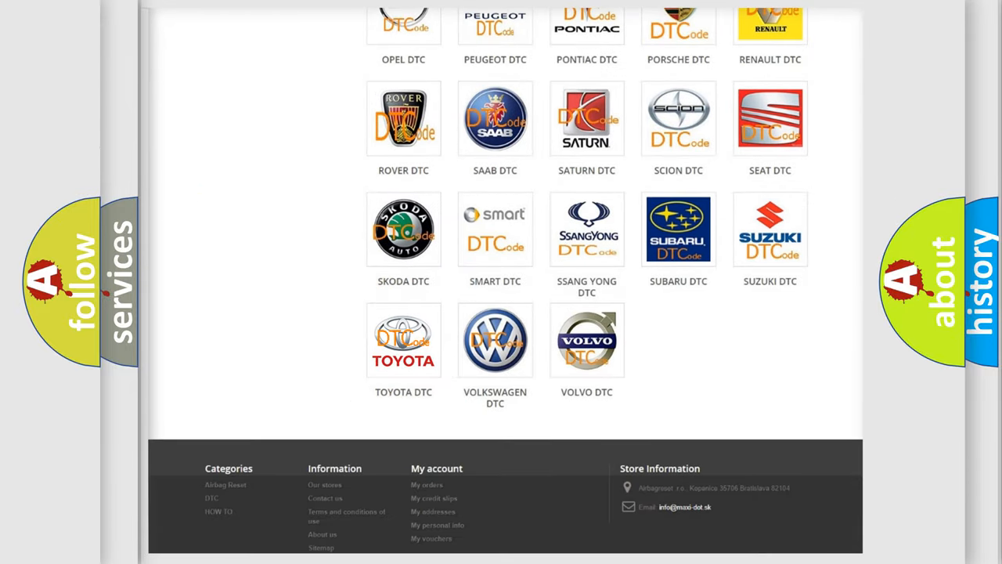
click(404, 339)
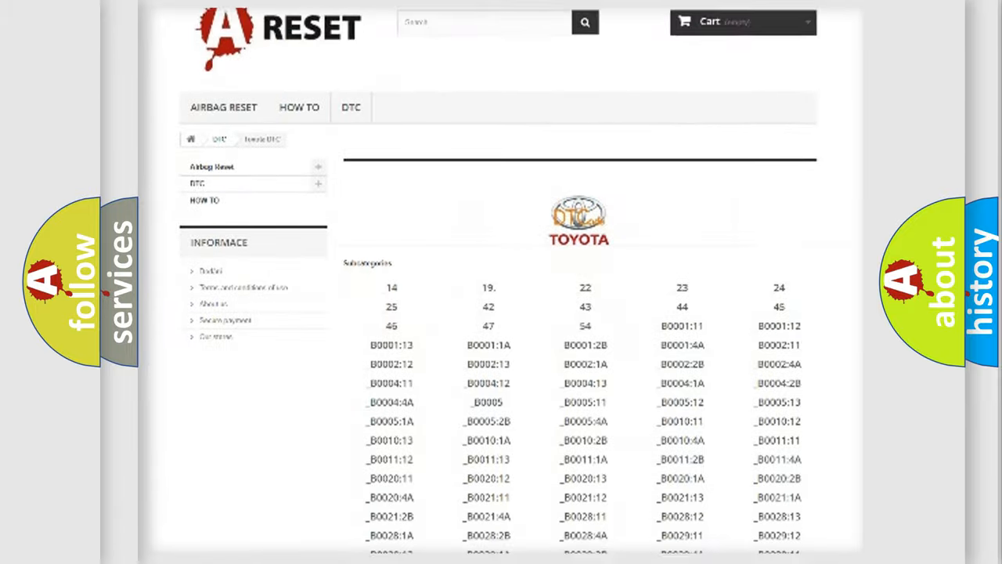
scroll(down, 3)
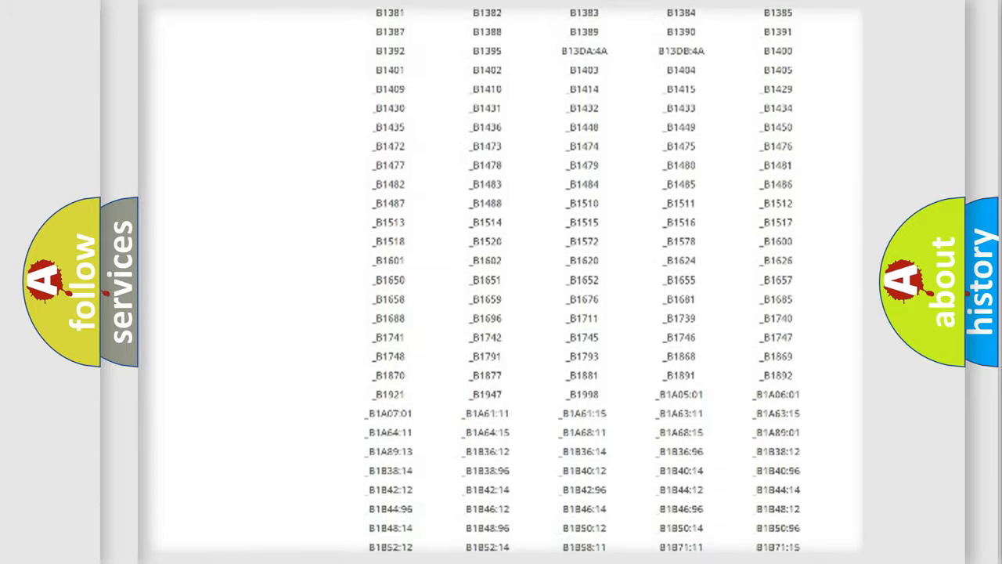
scroll(up, 3)
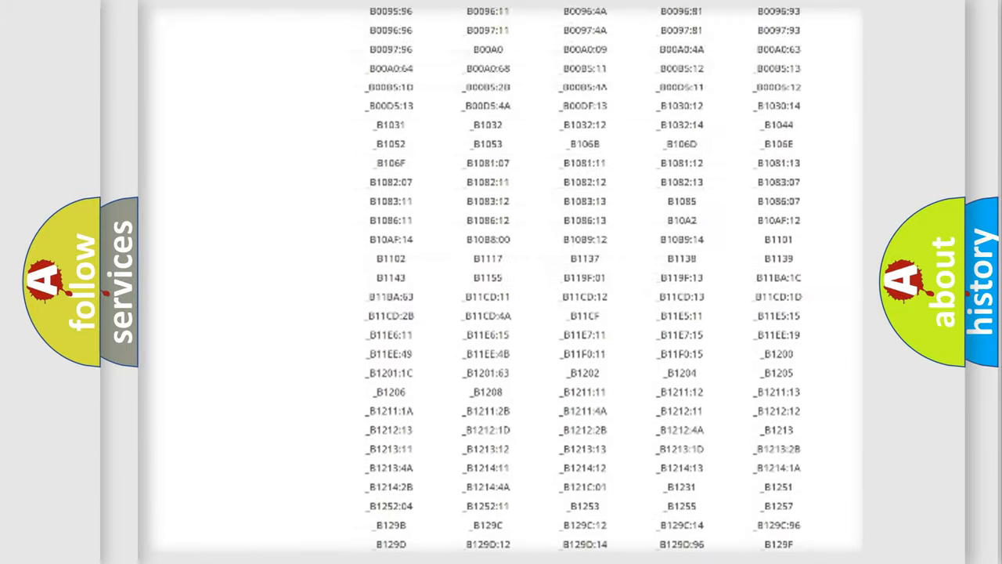
scroll(up, 3)
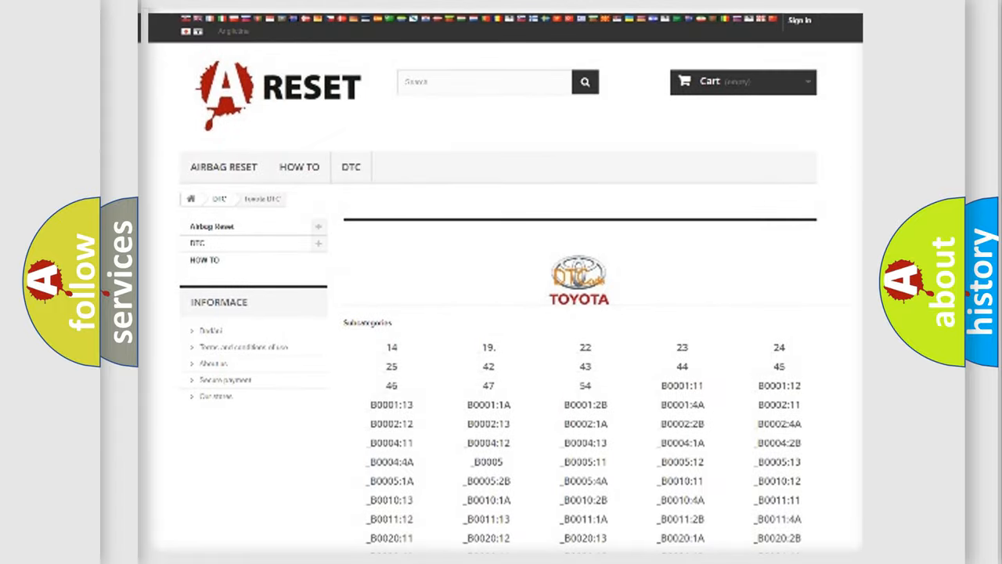